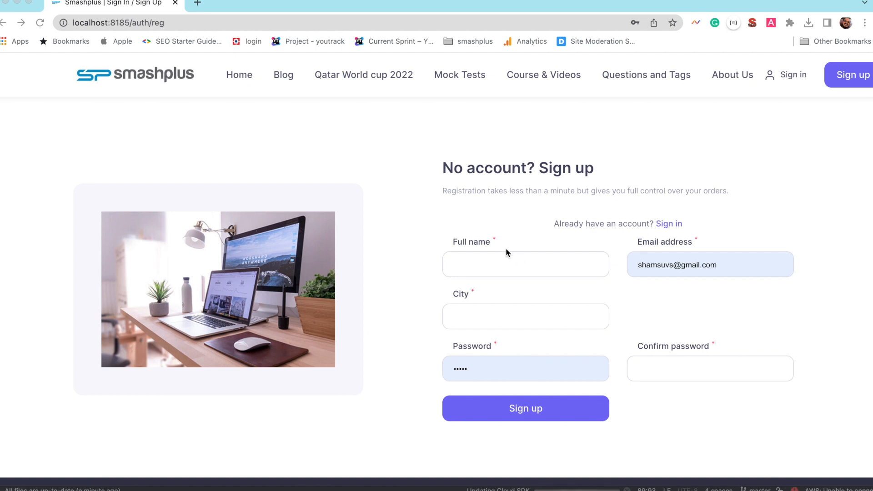
mouse_move(366, 36)
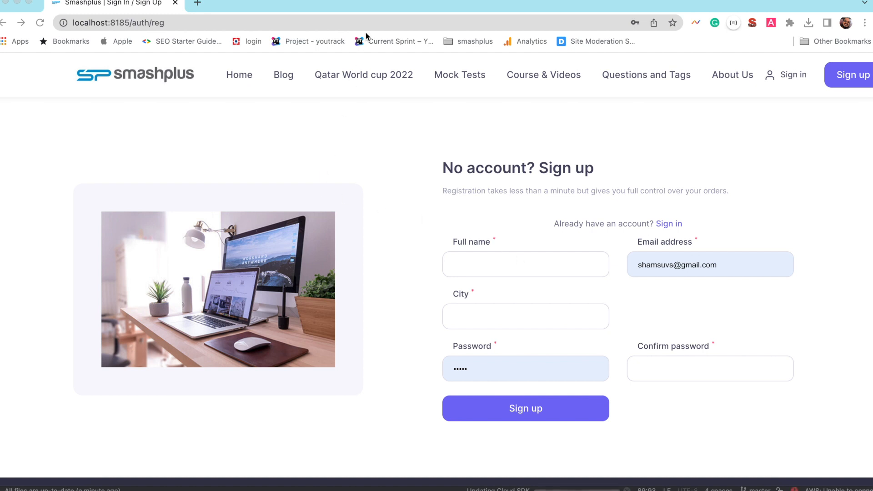
mouse_move(445, 245)
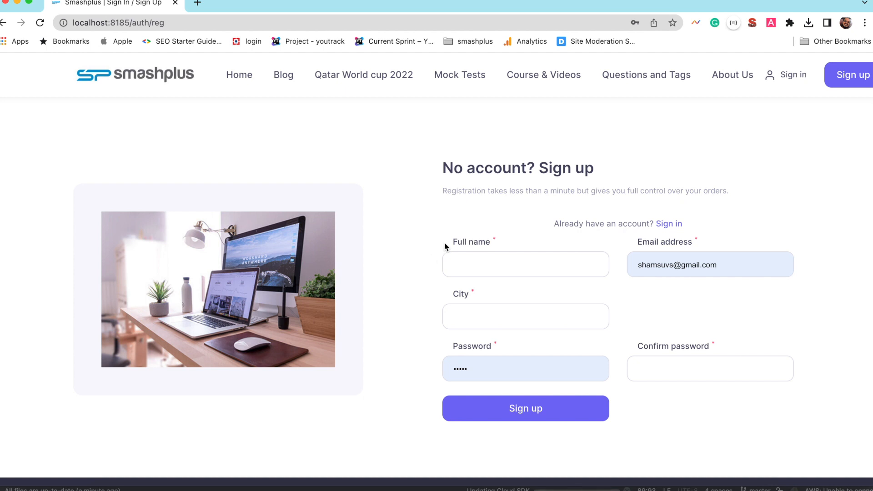
mouse_move(494, 372)
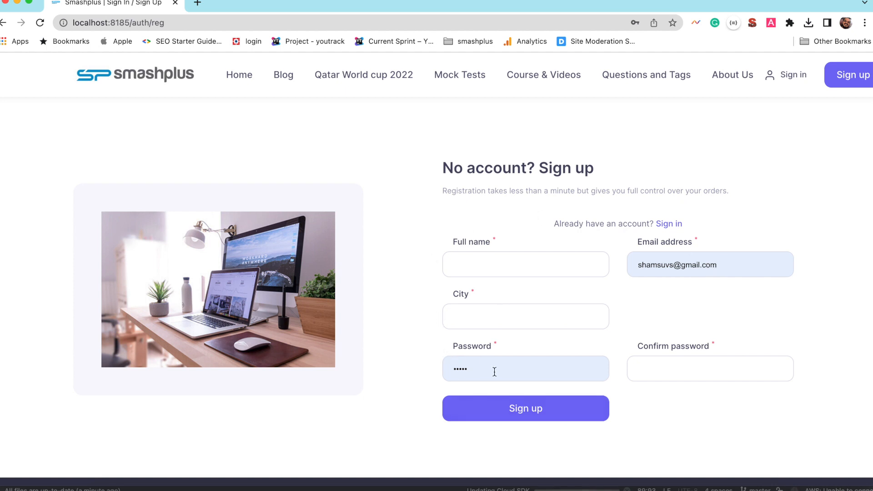
mouse_move(544, 367)
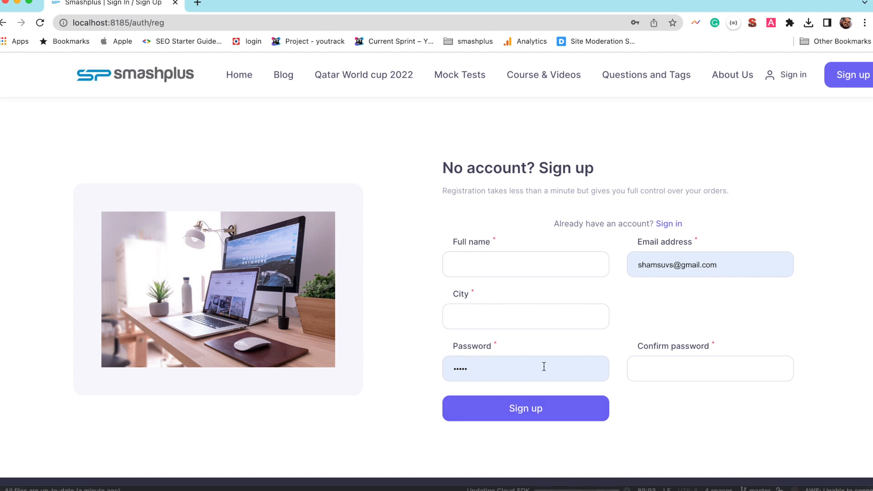
mouse_move(731, 259)
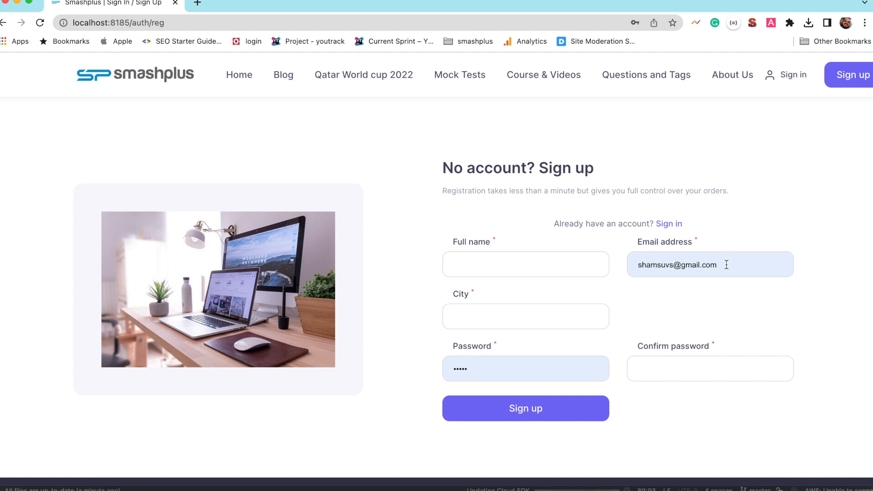
mouse_move(588, 284)
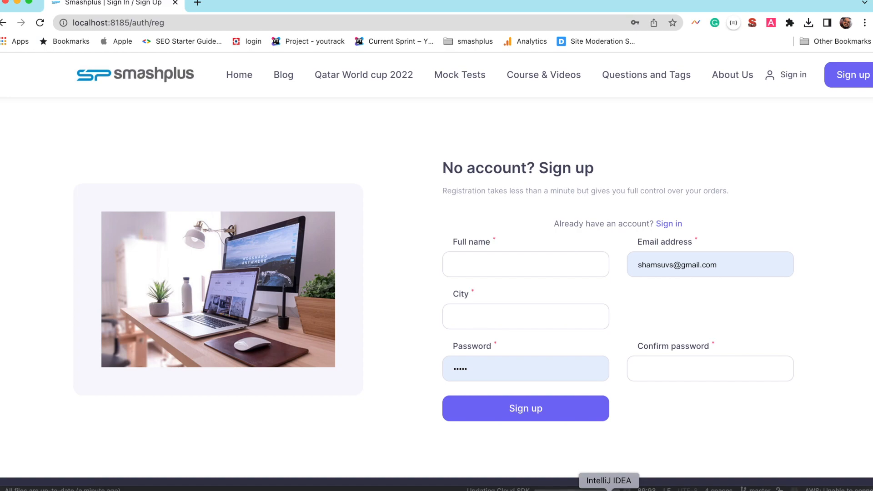
- Add autocomplete="new-password" to the password input in signin-signup.jsp
left_click(608, 481)
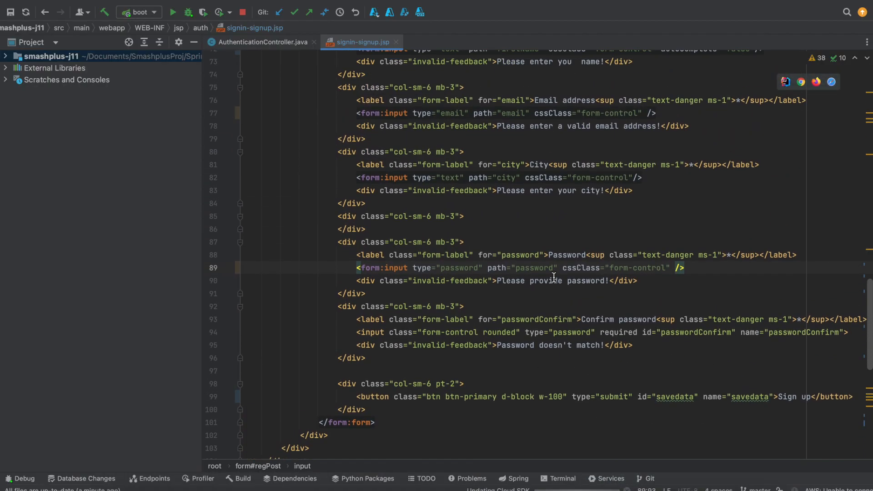
mouse_move(675, 273)
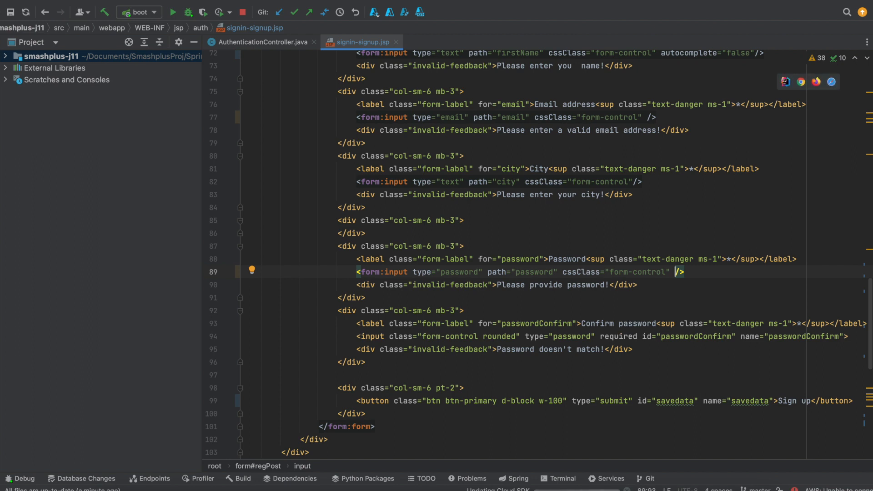
type("au")
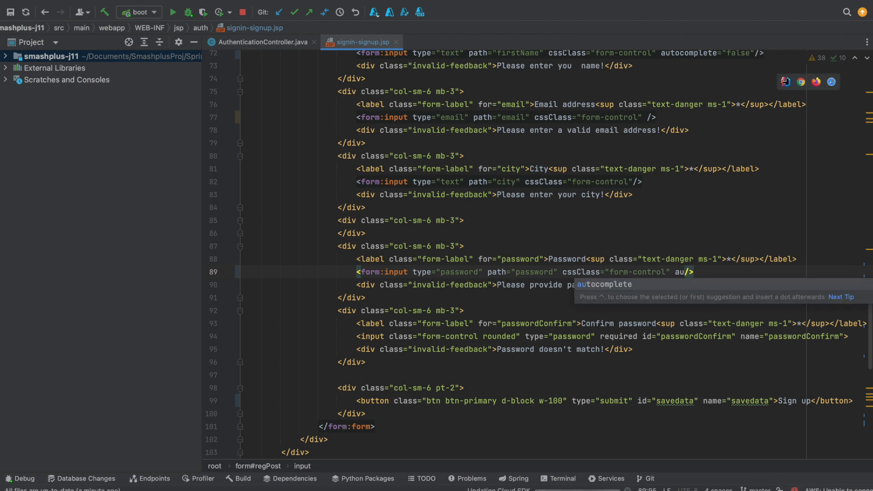
type("autocomplete=\"new\"")
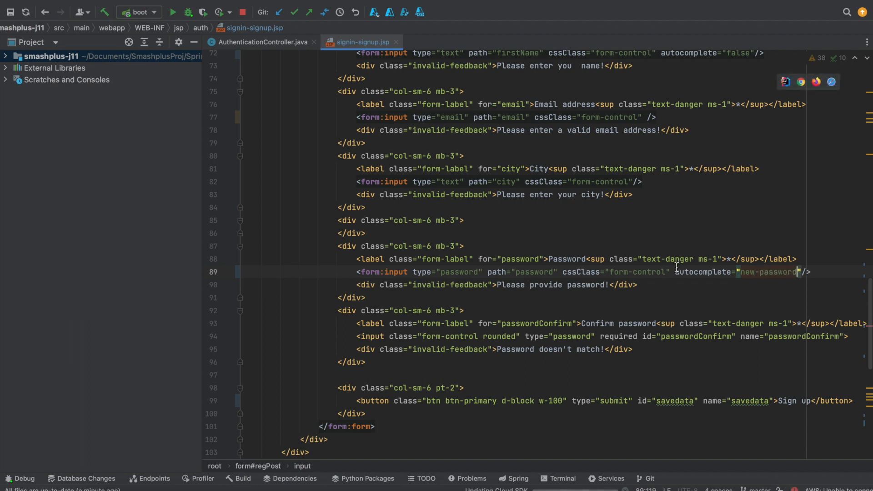
left_click_drag(674, 272, 801, 272)
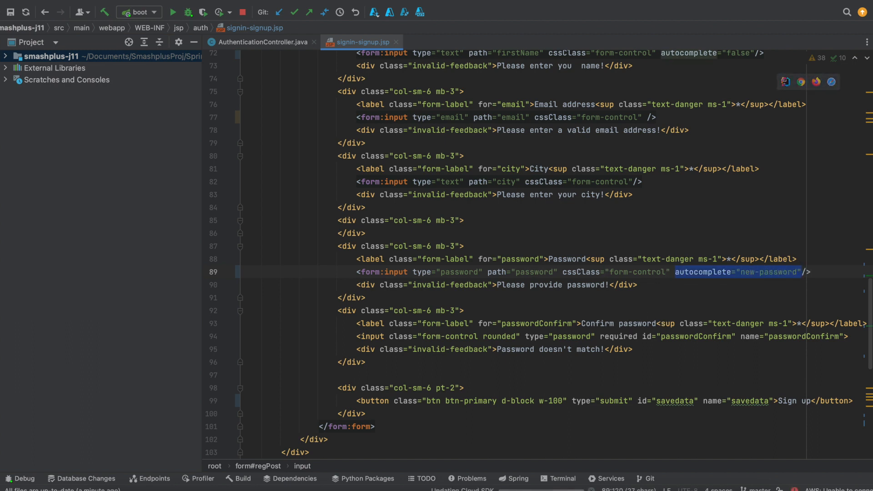
mouse_move(696, 213)
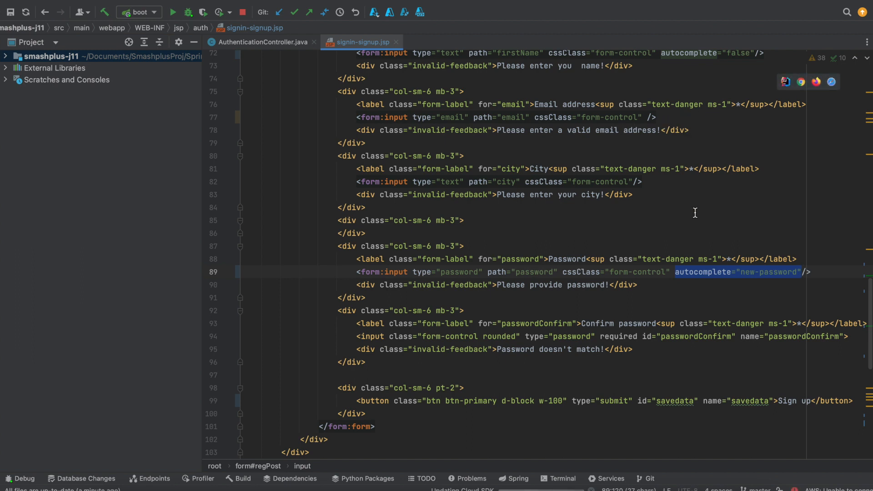
mouse_move(651, 117)
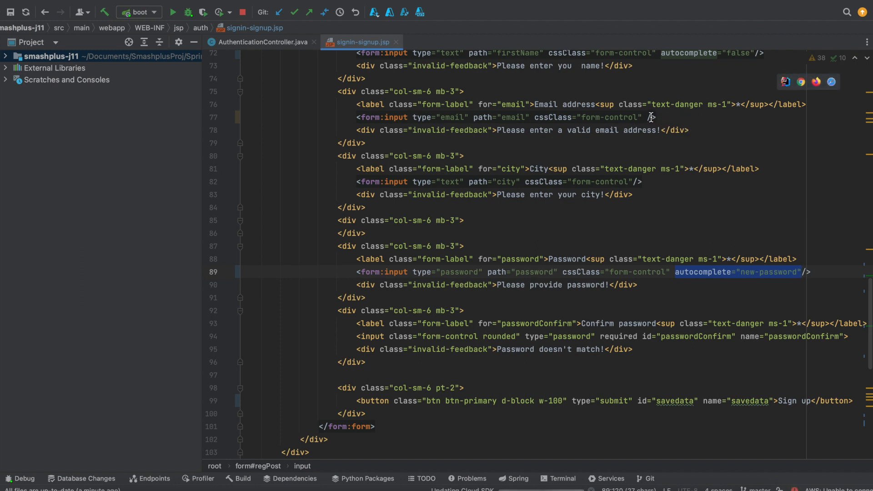
- Add autocomplete="new-password" to the email input and reload the sign-up page to confirm empty fields
left_click(651, 118)
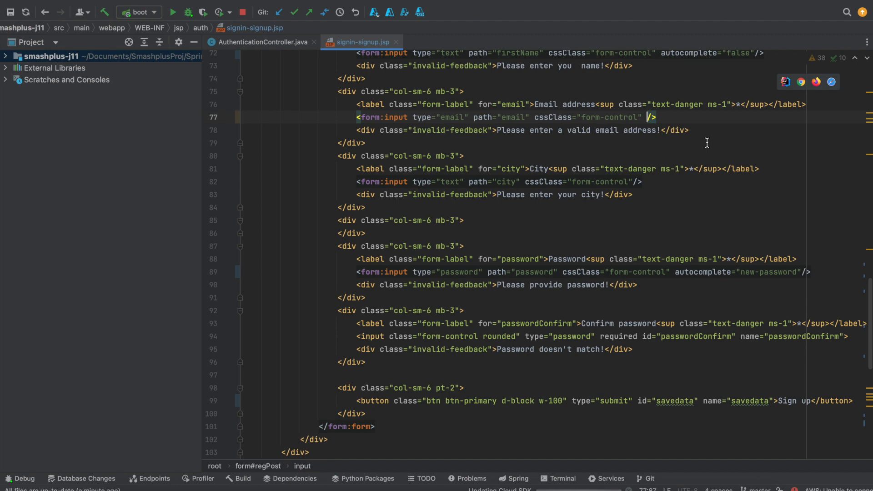
type("autocomplete=\"new-password\"")
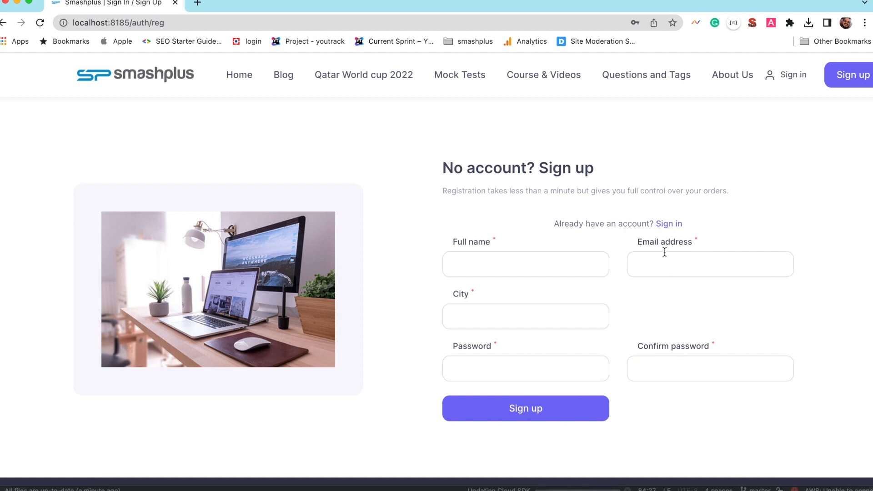
left_click(710, 265)
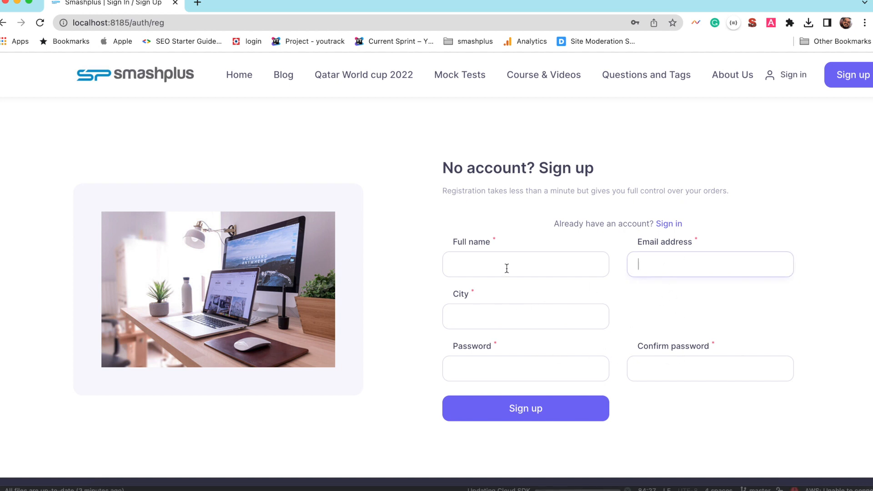